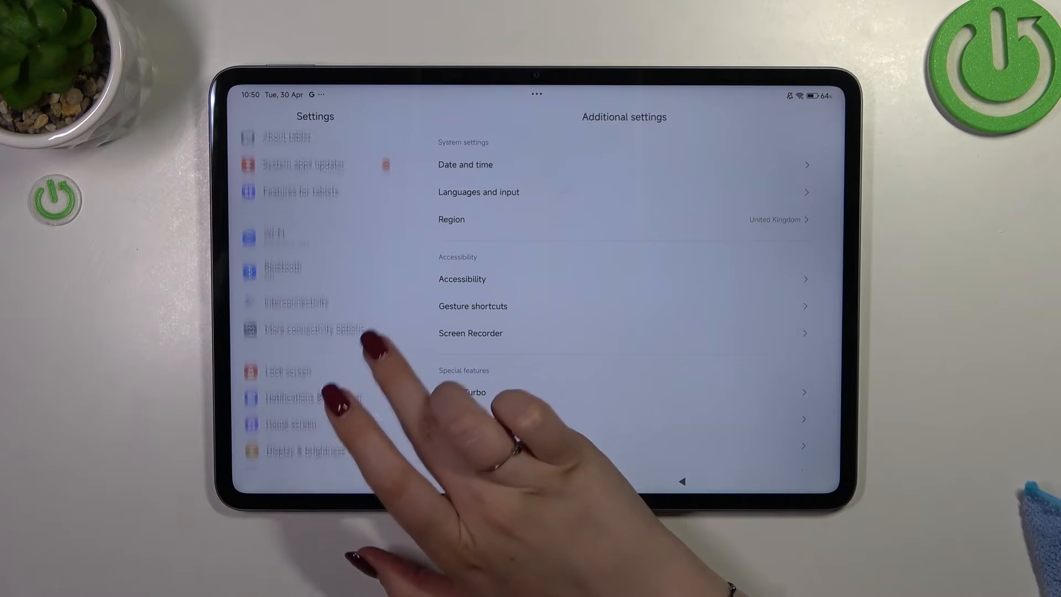
# Open the Home screen page from the Settings sidebar
pyautogui.click(289, 332)
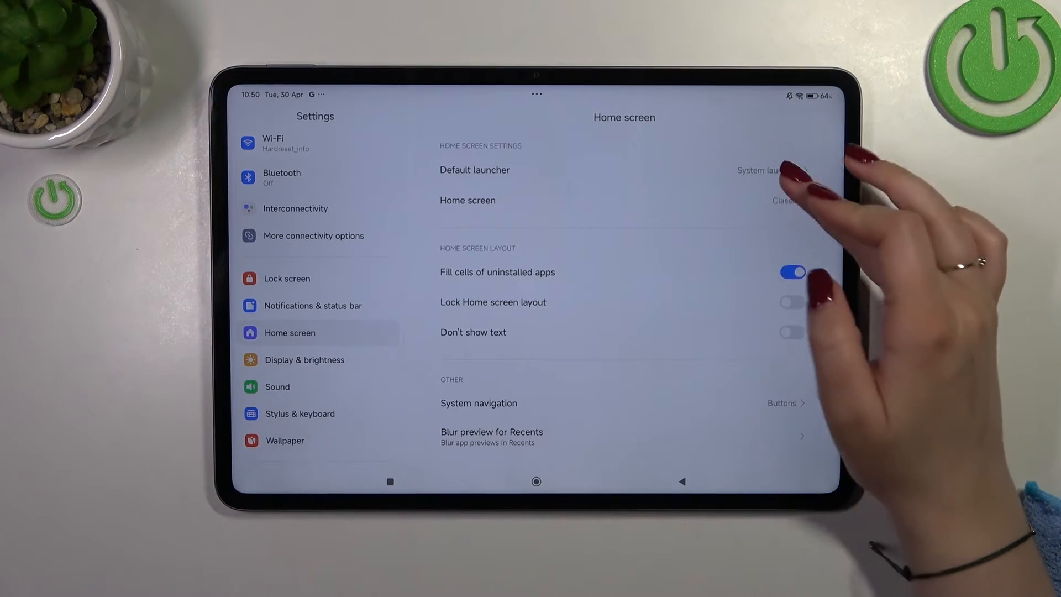
pyautogui.moveTo(778, 271)
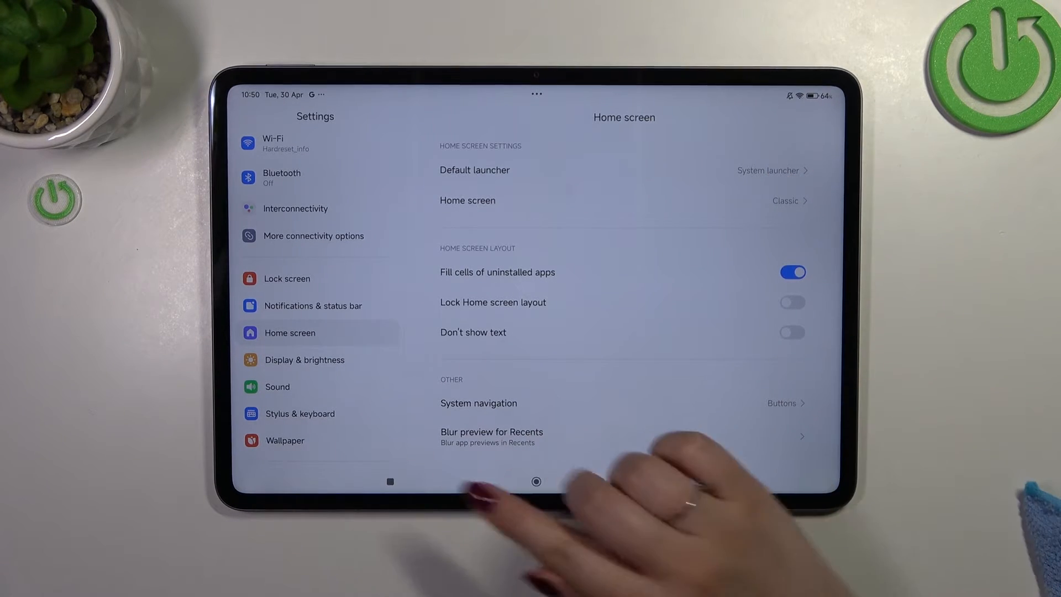
# Switch System navigation from Buttons to Gestures and skip the Learn gestures prompt
pyautogui.click(478, 404)
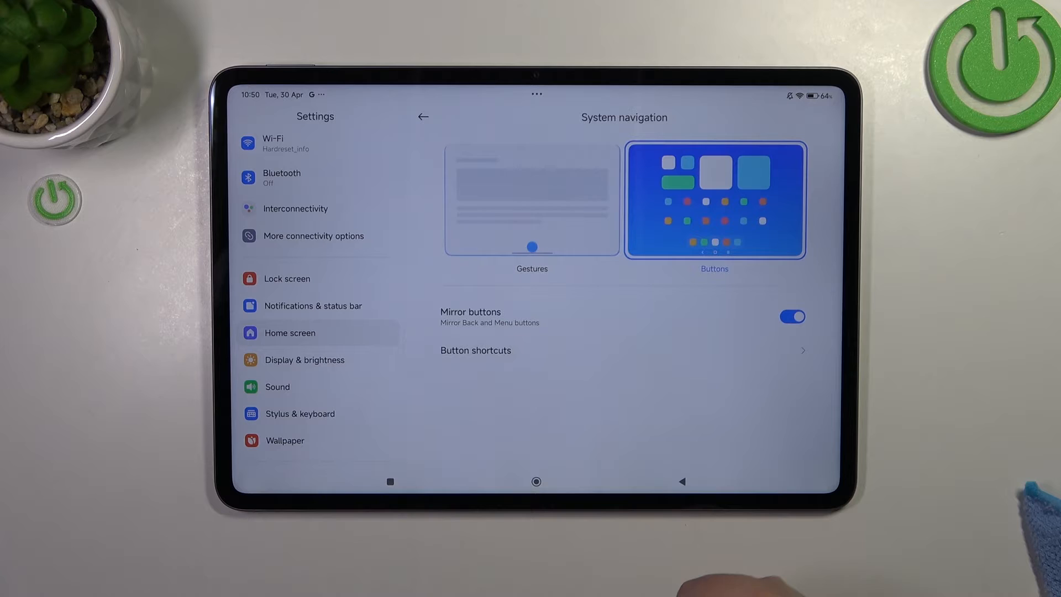
pyautogui.click(531, 202)
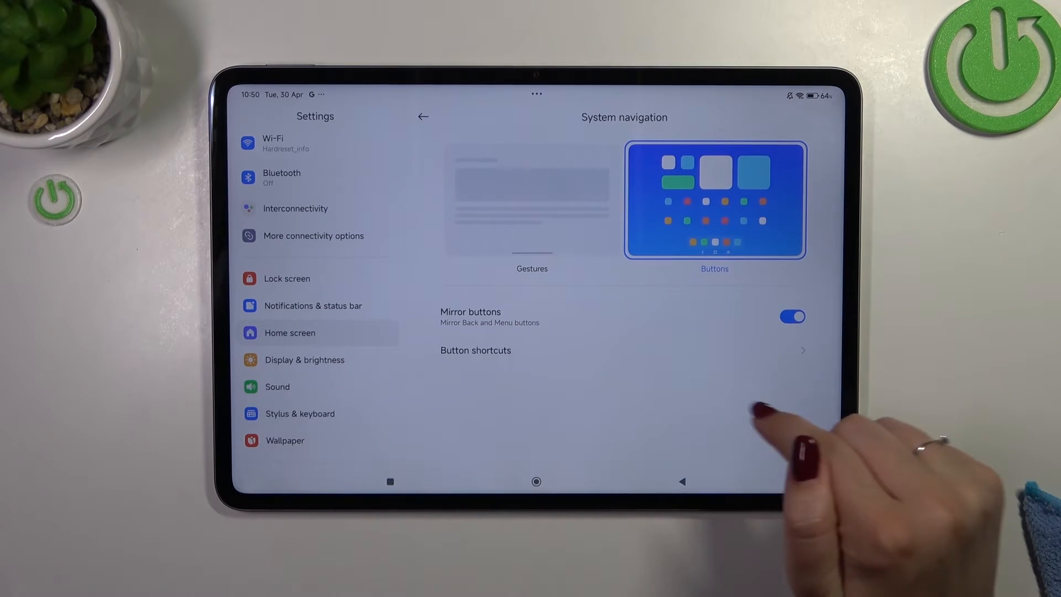
pyautogui.click(532, 201)
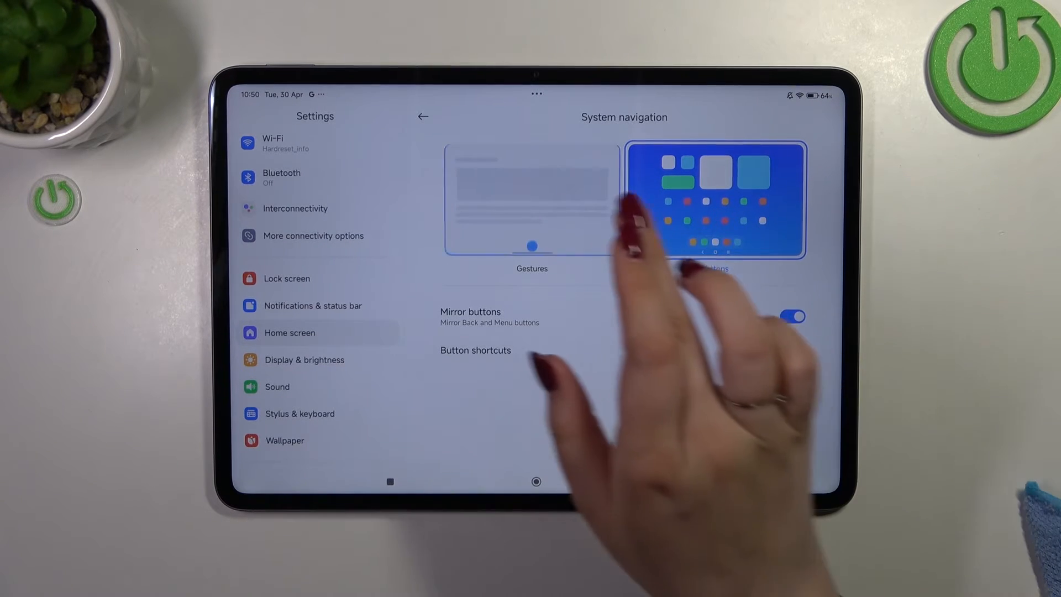
pyautogui.click(531, 200)
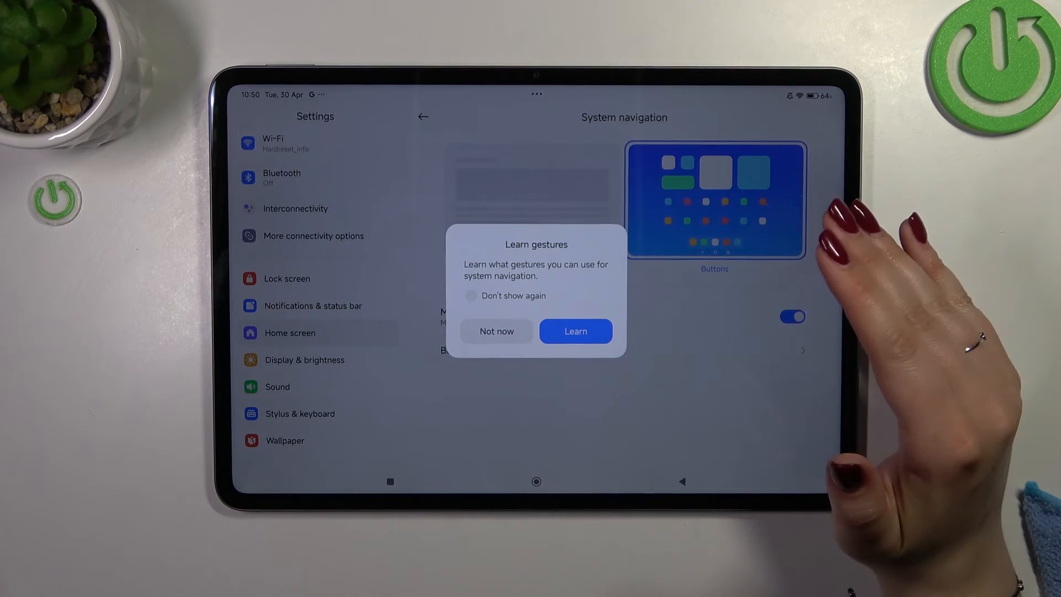
pyautogui.click(497, 331)
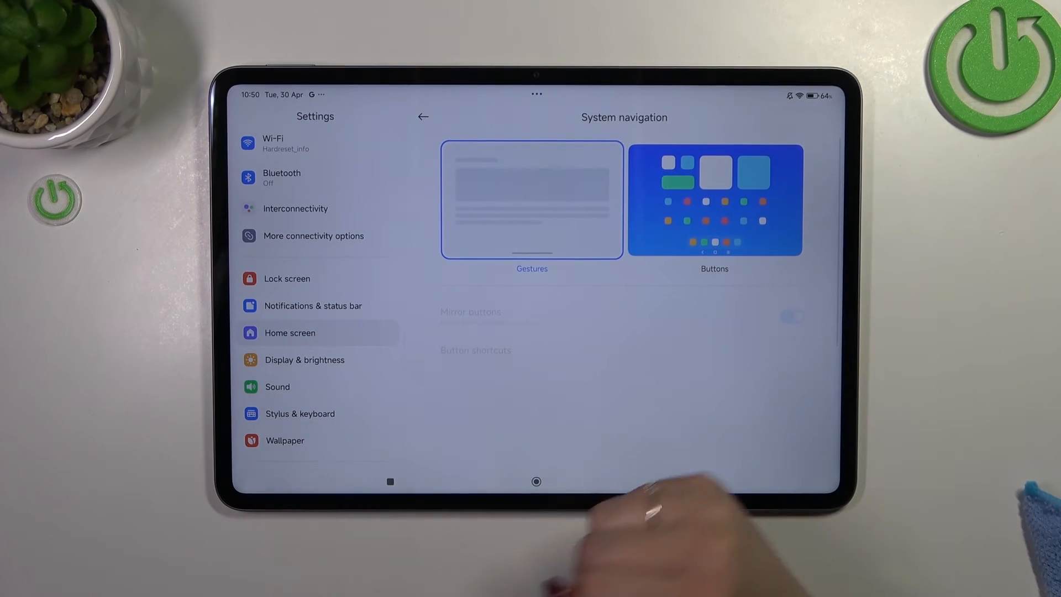
pyautogui.click(531, 201)
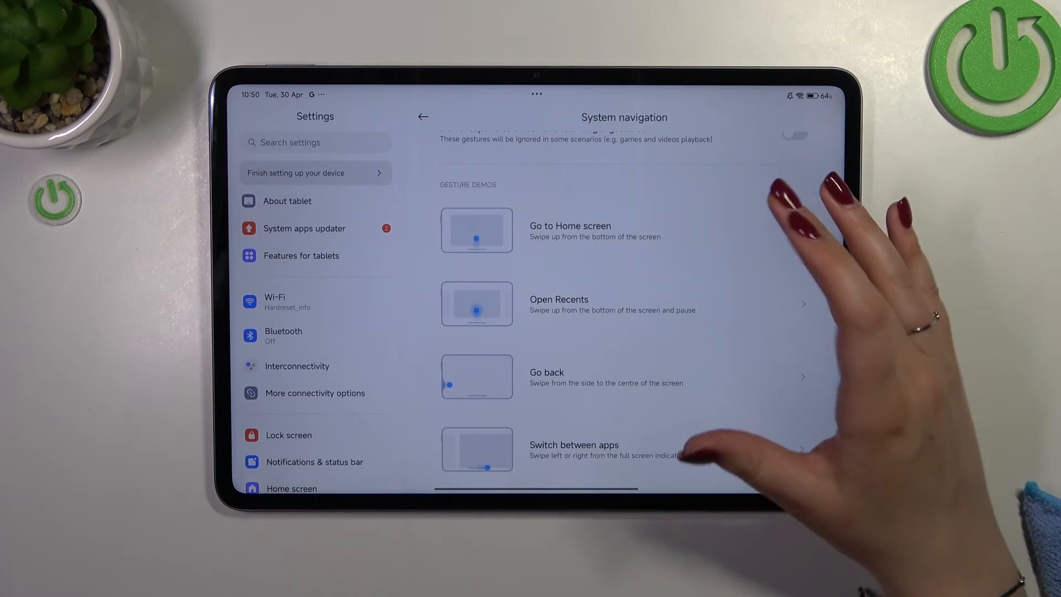
pyautogui.scroll(3)
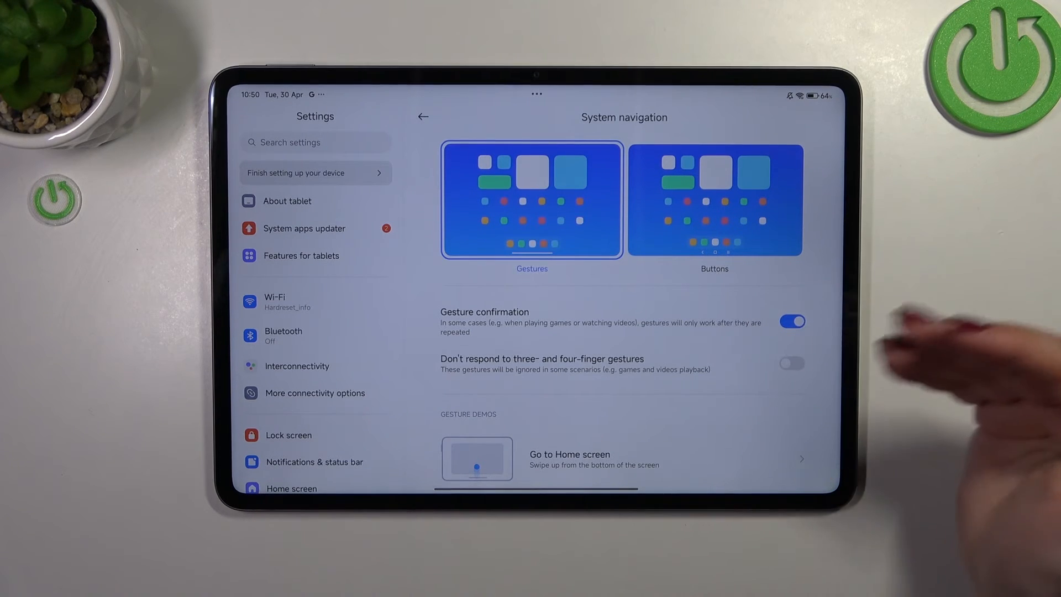
pyautogui.click(532, 201)
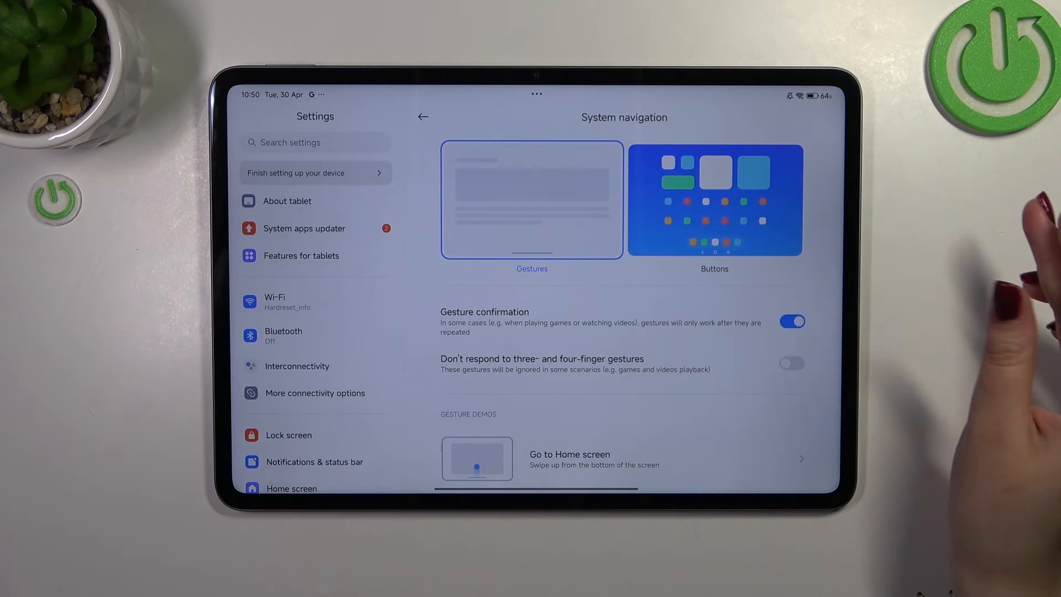
pyautogui.click(532, 201)
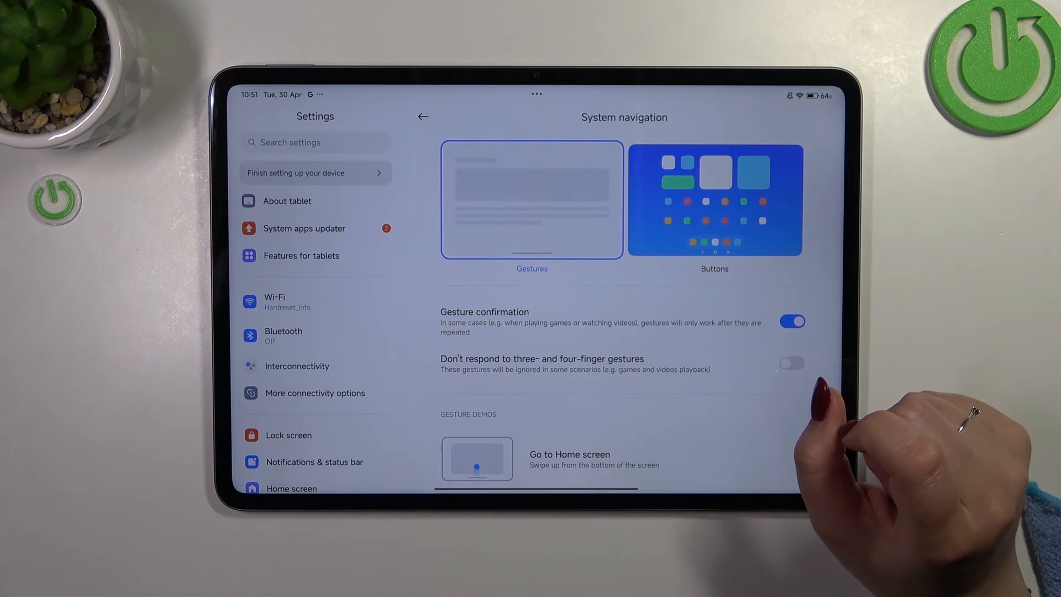
# Go to the home screen with a gesture and reopen the Settings app
pyautogui.click(531, 201)
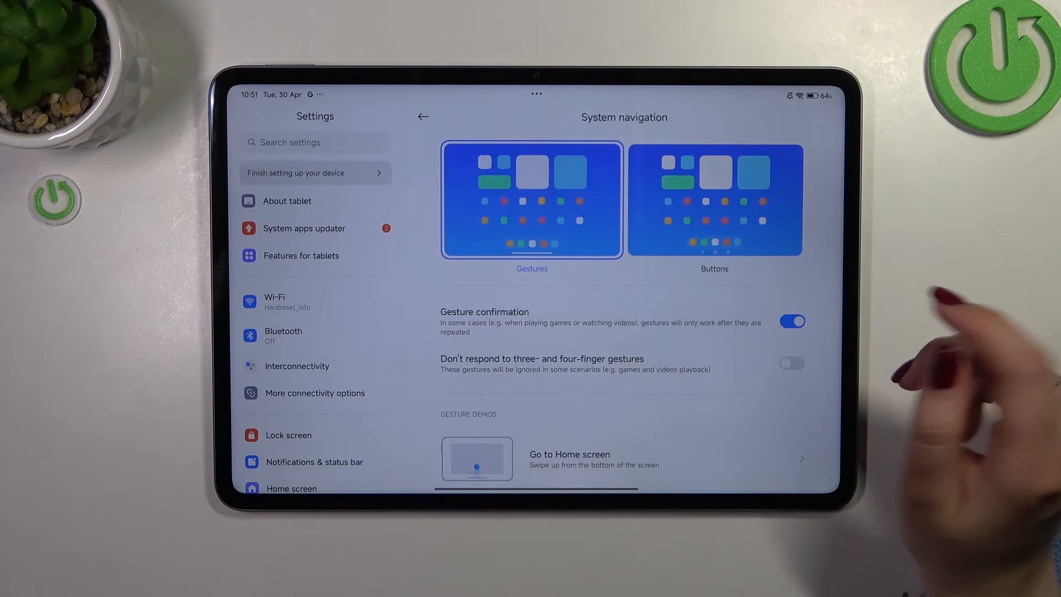
pyautogui.click(423, 117)
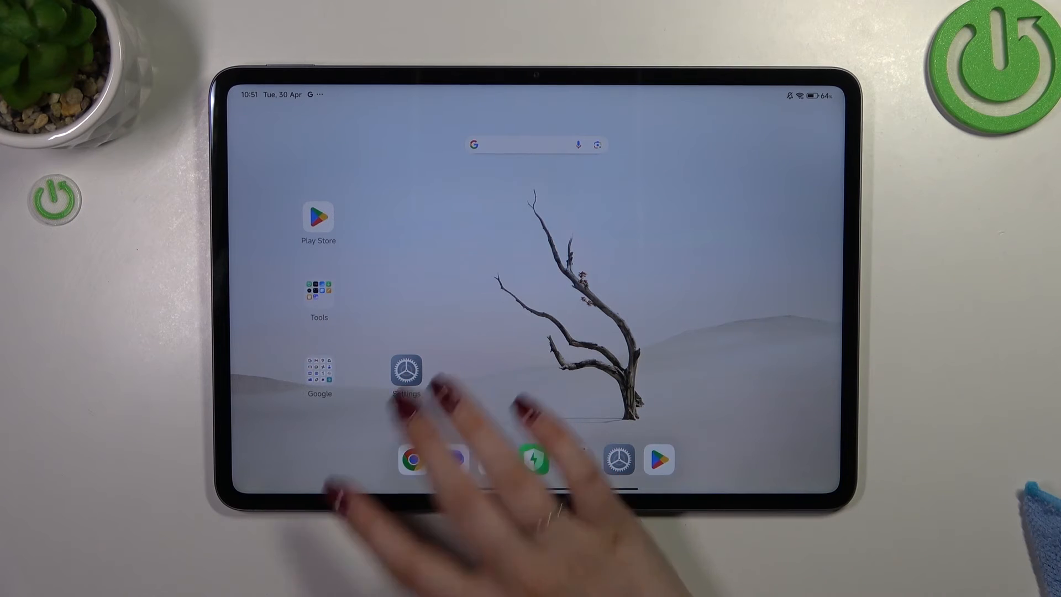
pyautogui.click(406, 372)
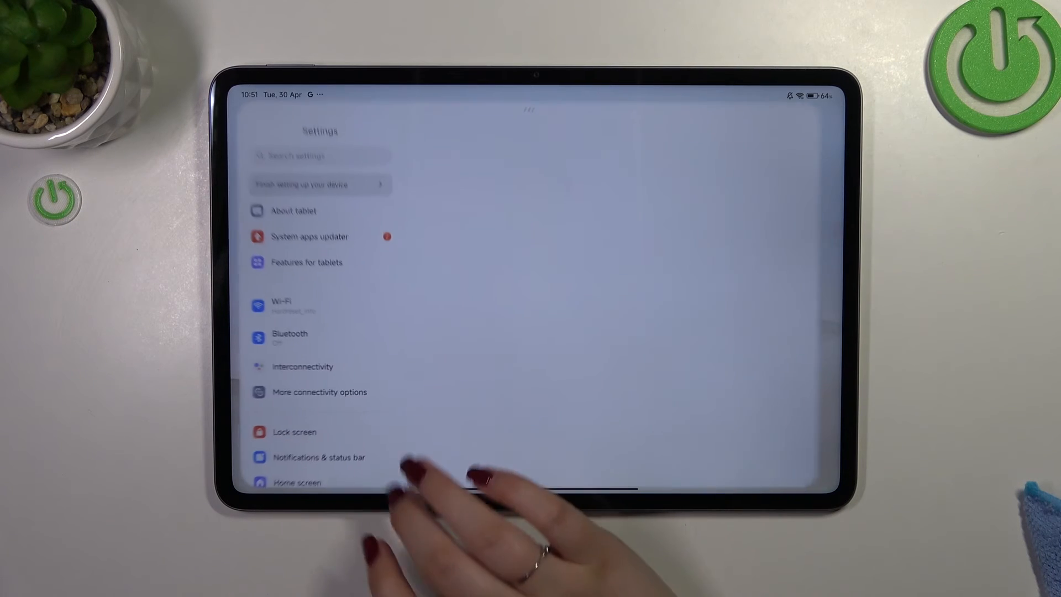